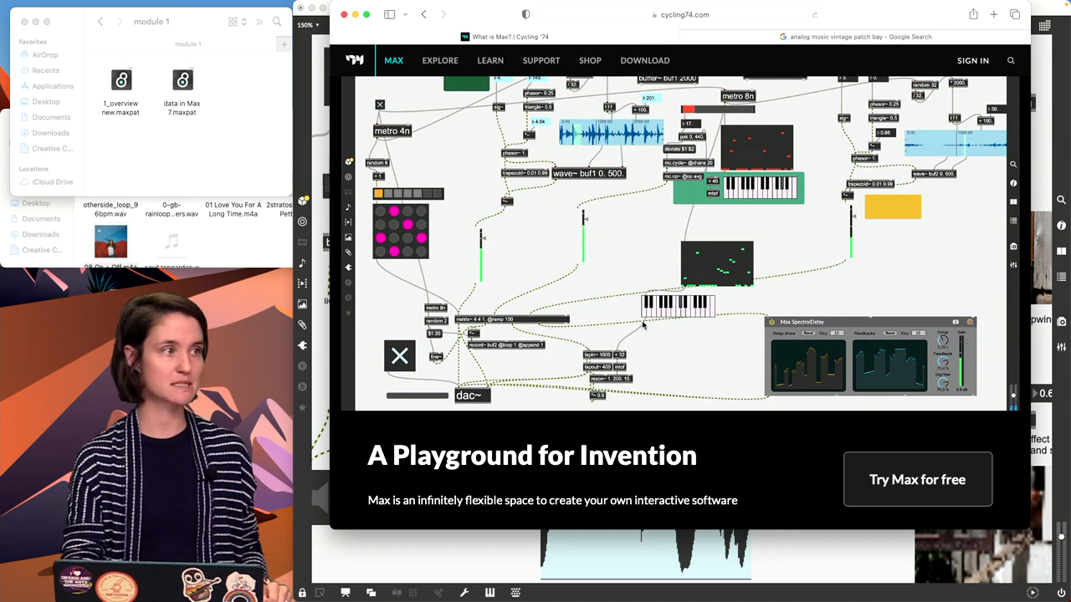
Go to the Max 8.3.2 download page via DOWNLOAD on cycling74.com
click(644, 61)
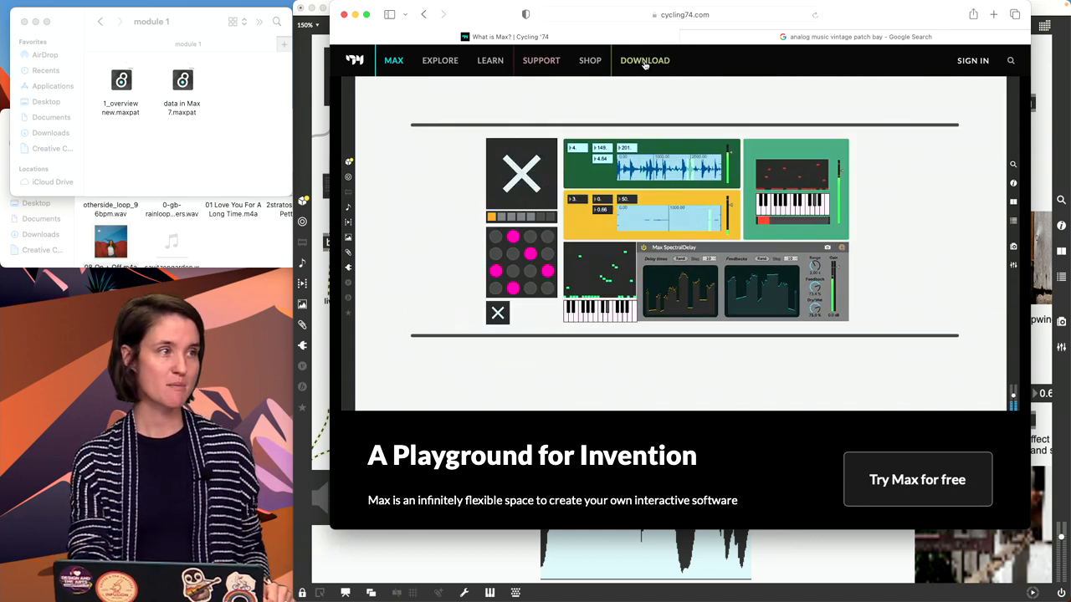
click(645, 61)
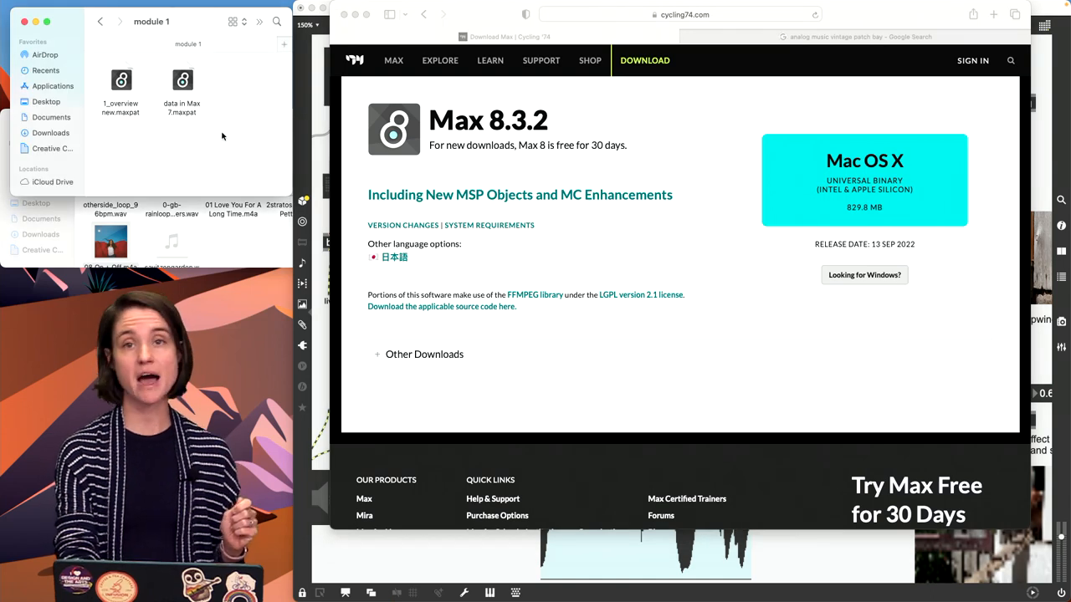
mouse_move(843, 546)
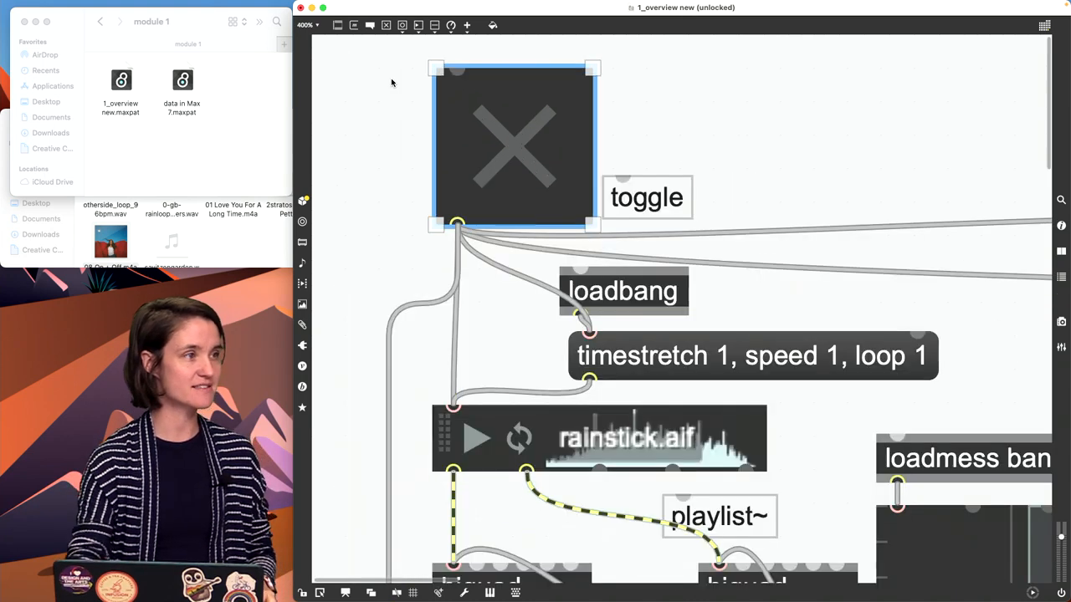
mouse_move(458, 70)
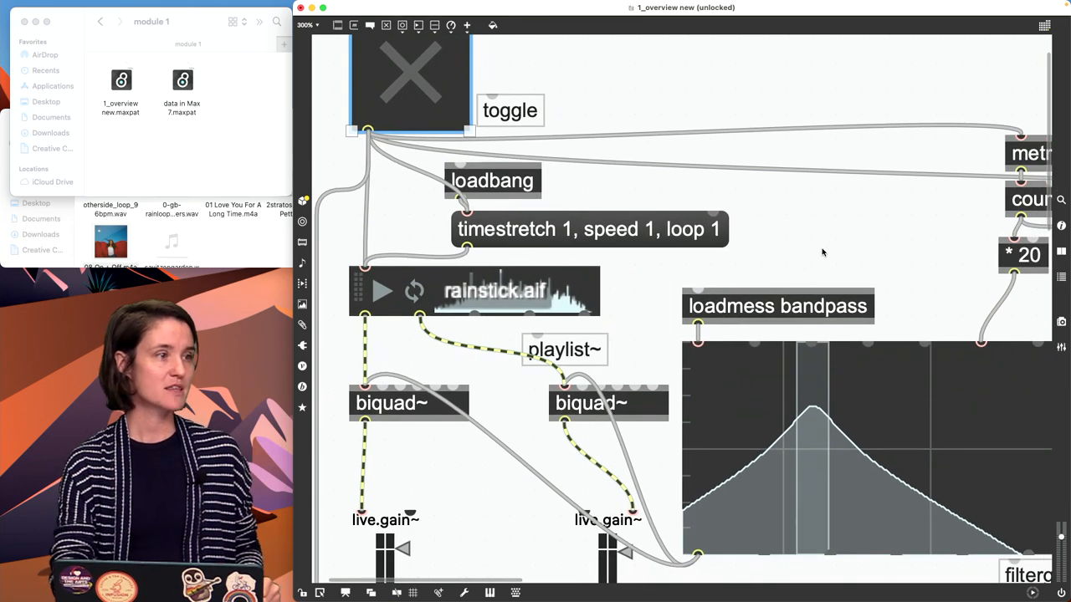
Lock the overview patch and drag the filtergraph~ peak to reshape the bandpass curve
click(776, 306)
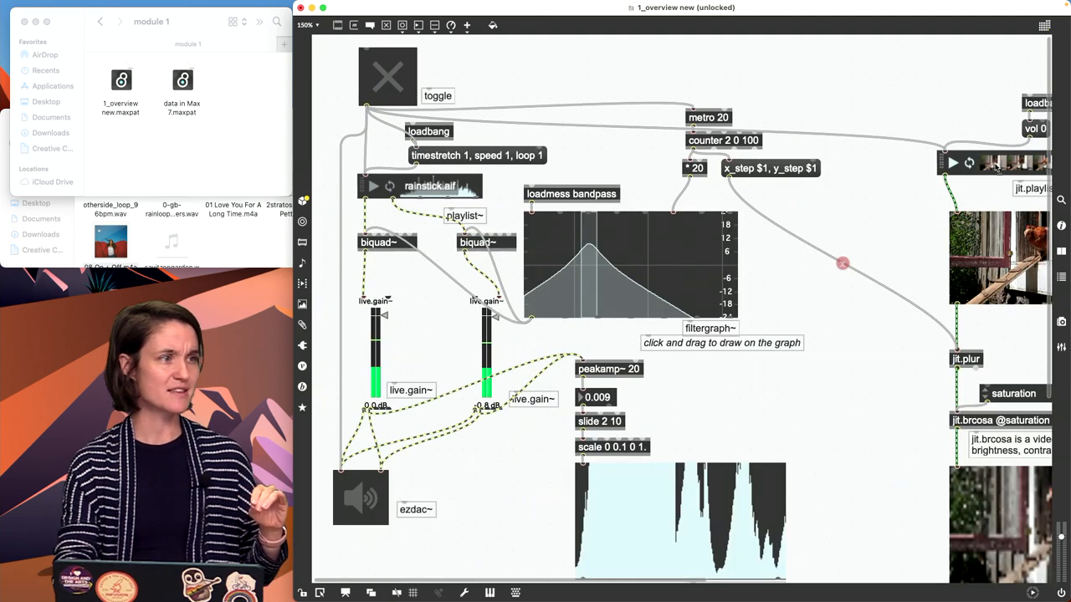
click(770, 168)
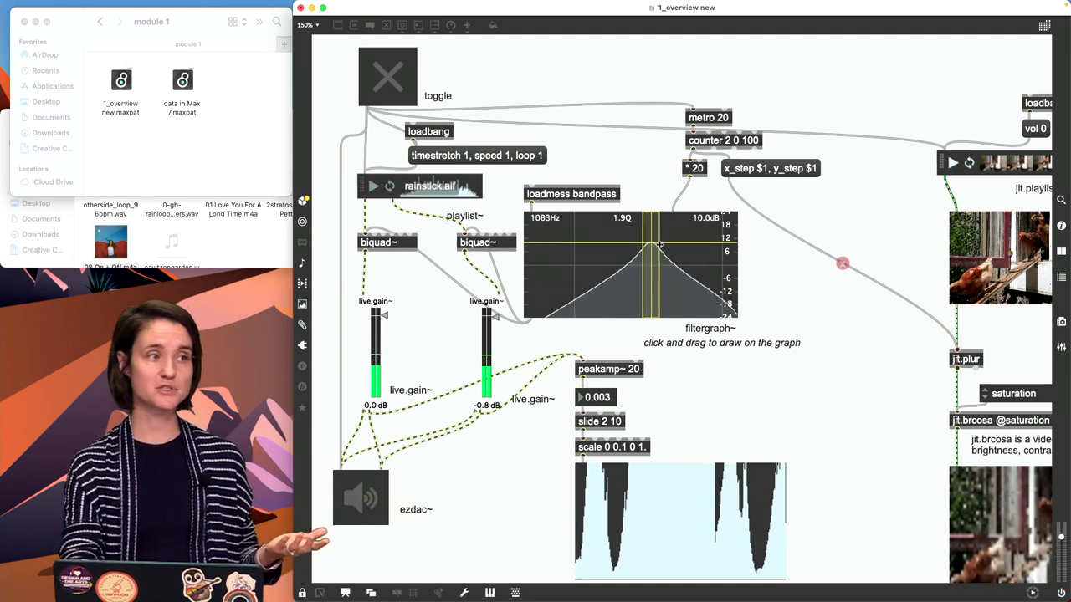
drag(651, 245, 682, 245)
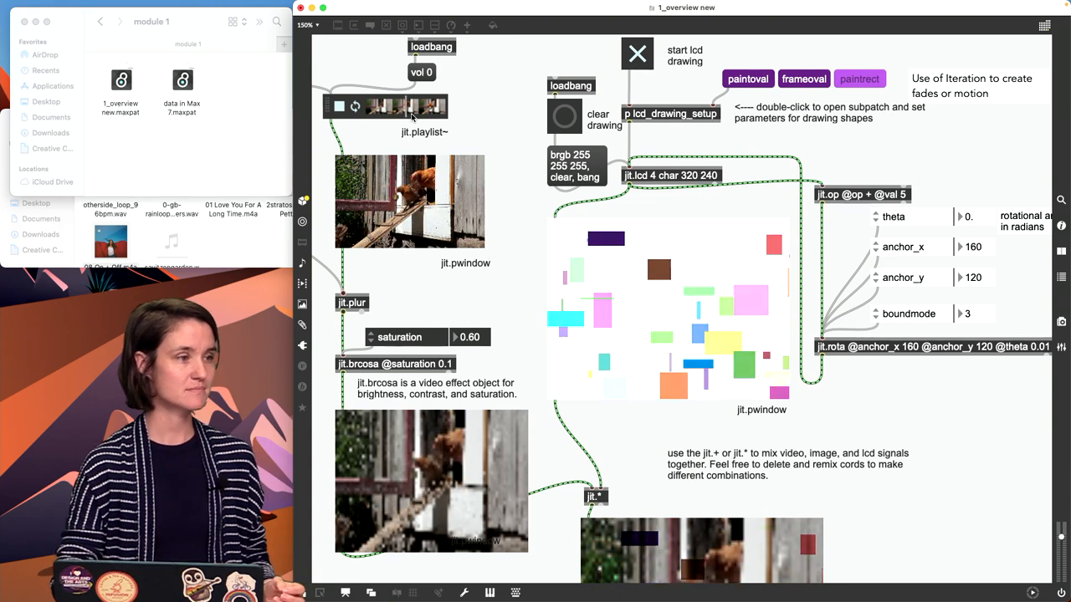
Scroll down through the patch's video section
scroll(down, 3)
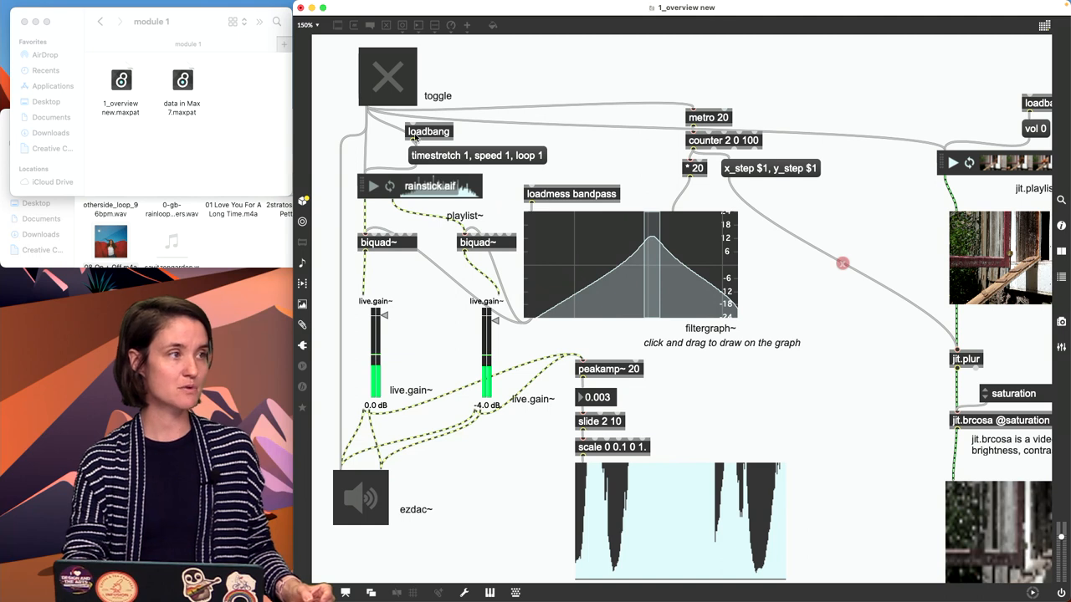
Turn on audio with ezdac~ and start the rainstick playback and metro
click(653, 242)
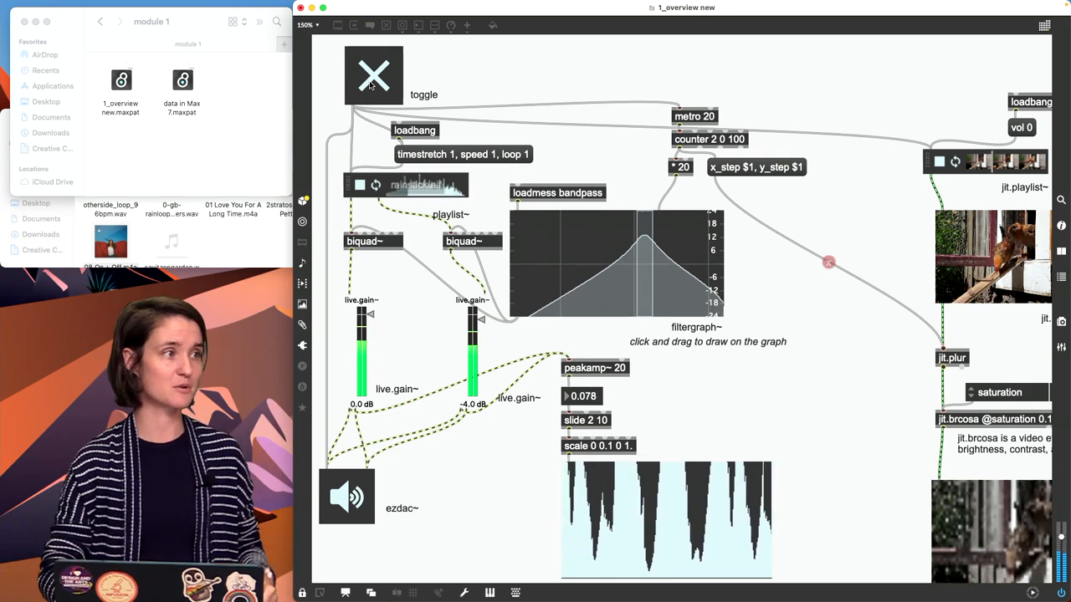
click(374, 74)
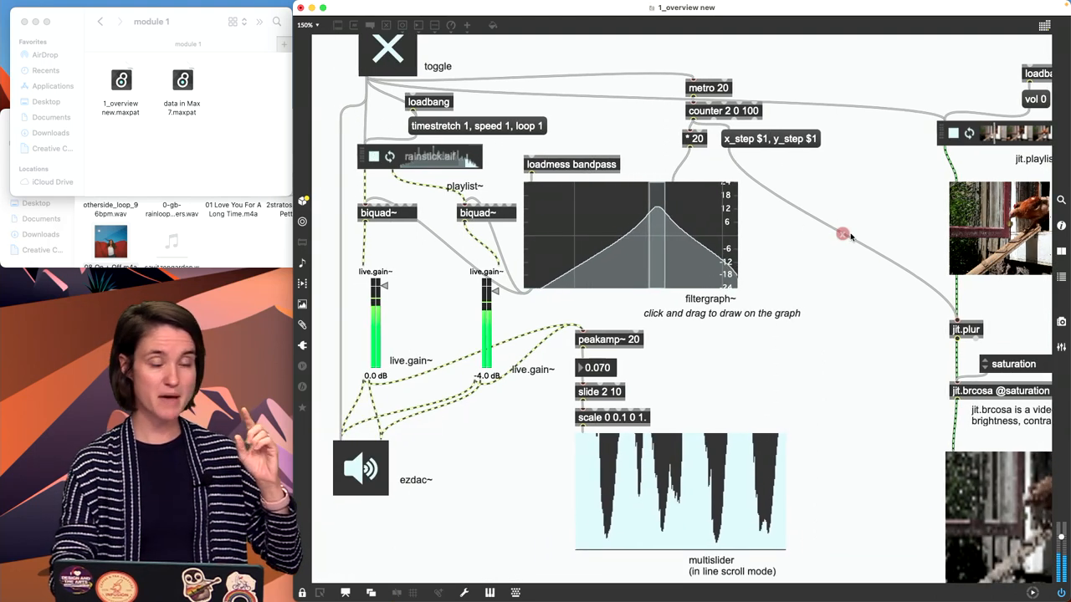
Enable the disabled patch cord into jit.plur, then scroll down the patch
right_click(842, 235)
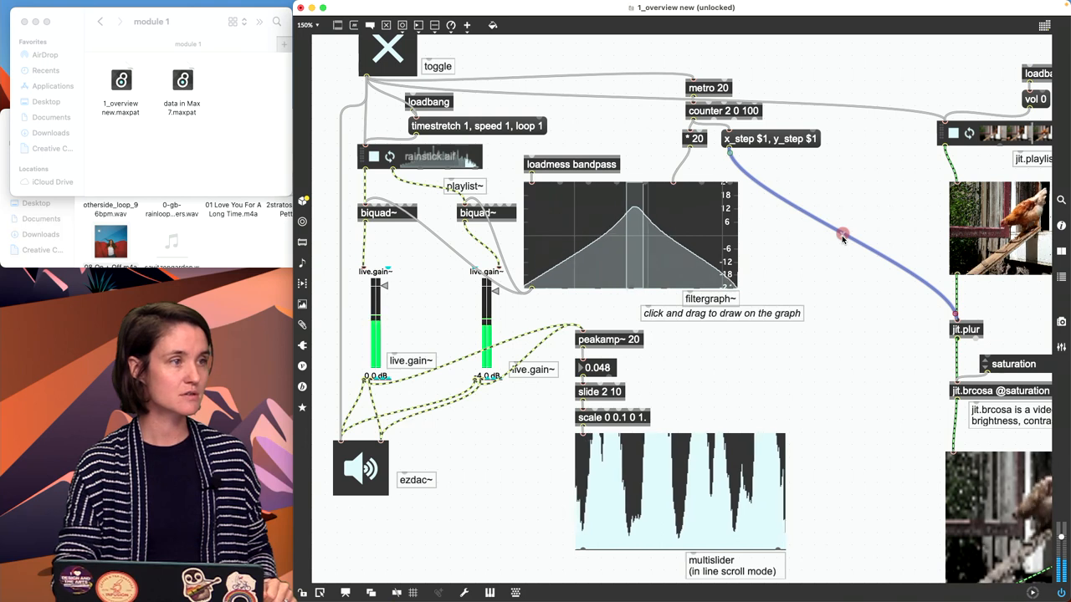
right_click(843, 237)
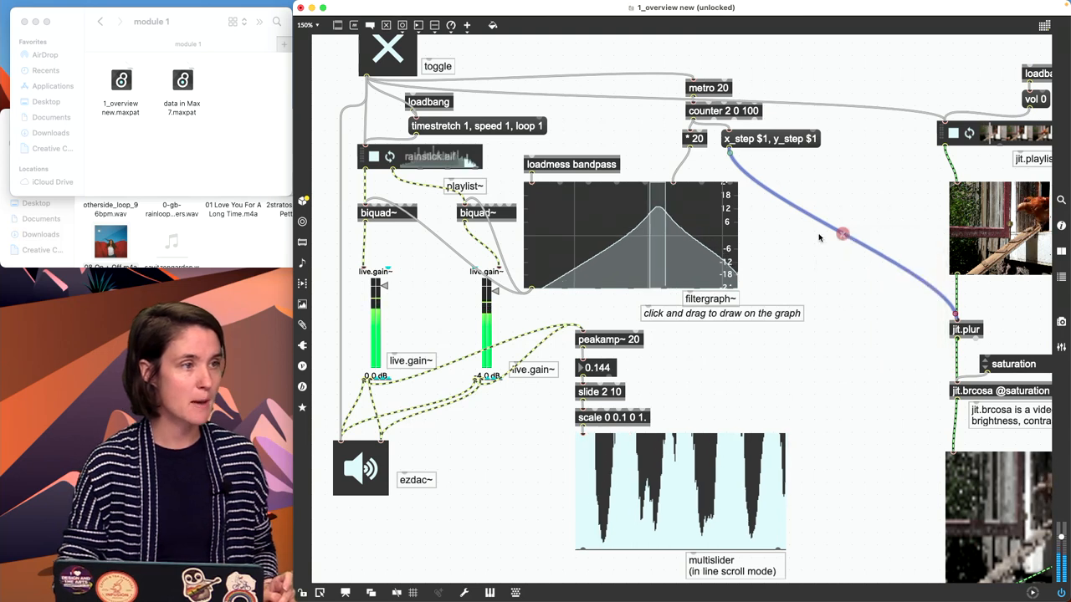
right_click(843, 234)
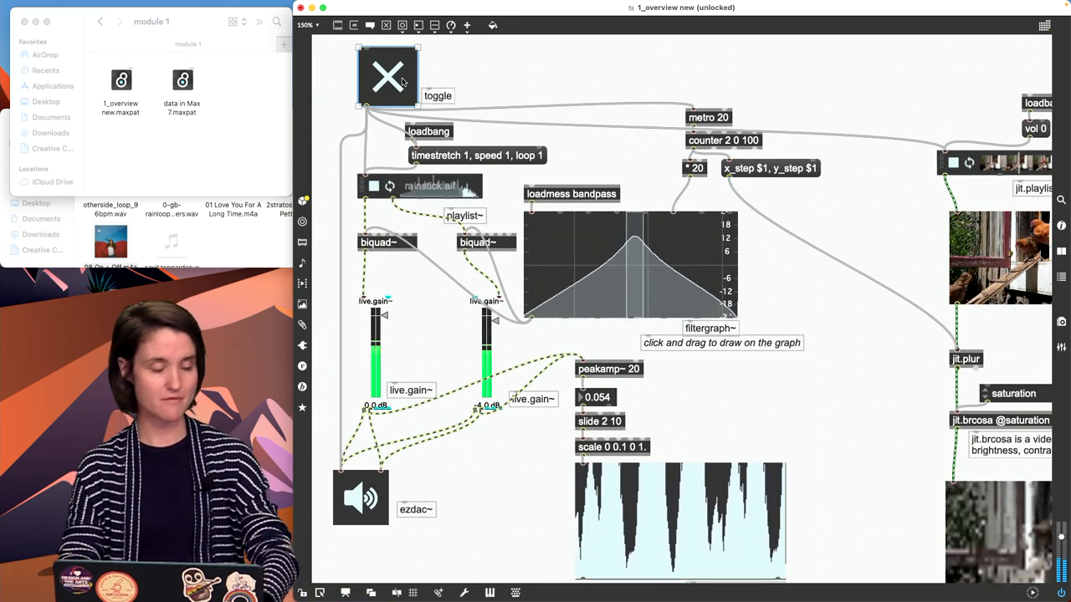
scroll(down, 3)
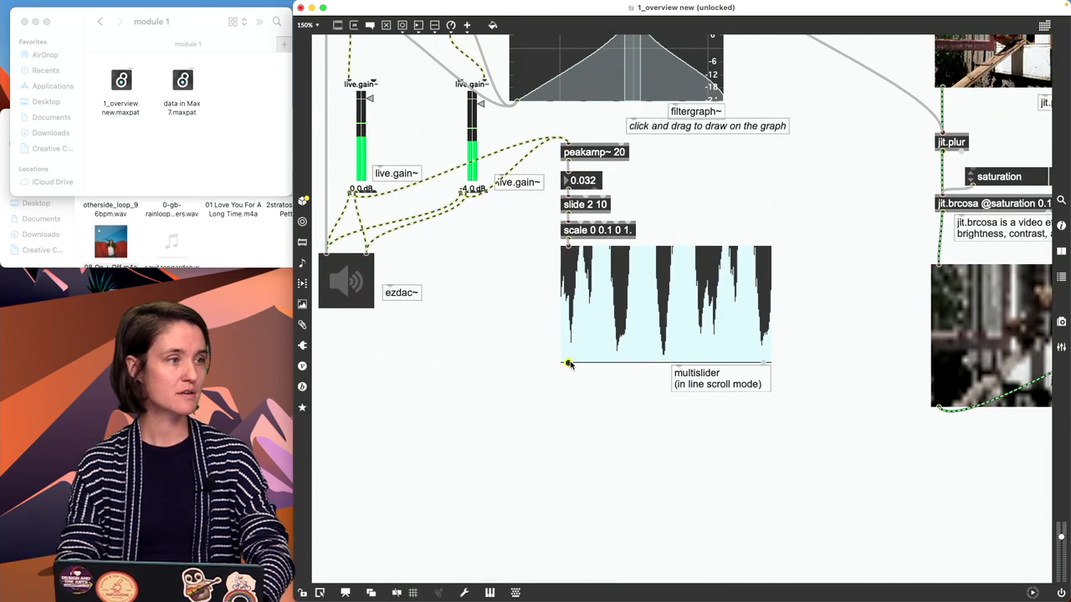
scroll(down, 3)
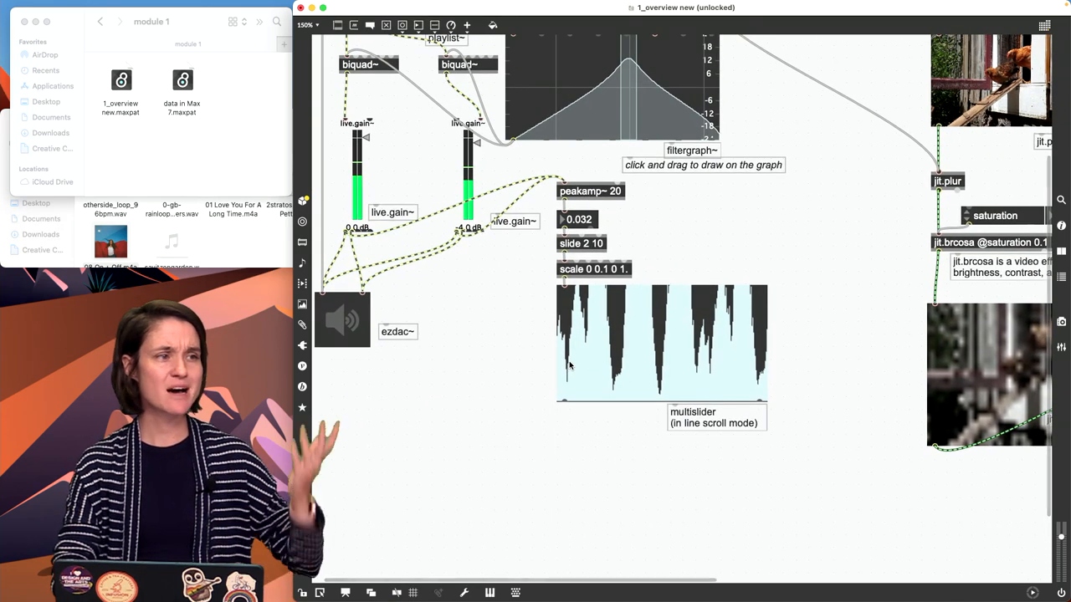